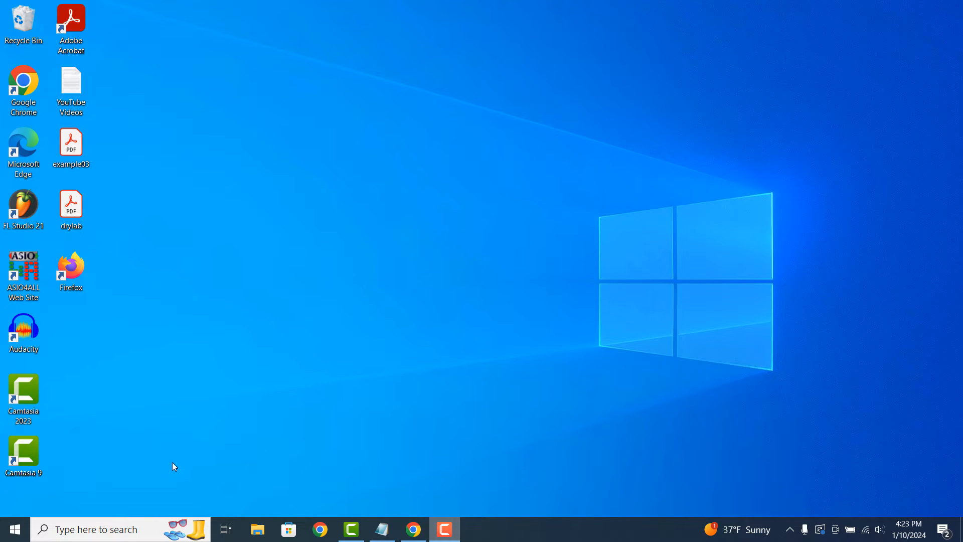
Step: Search Windows for 'Command Prompt' and launch the best match
type("Command Prompt")
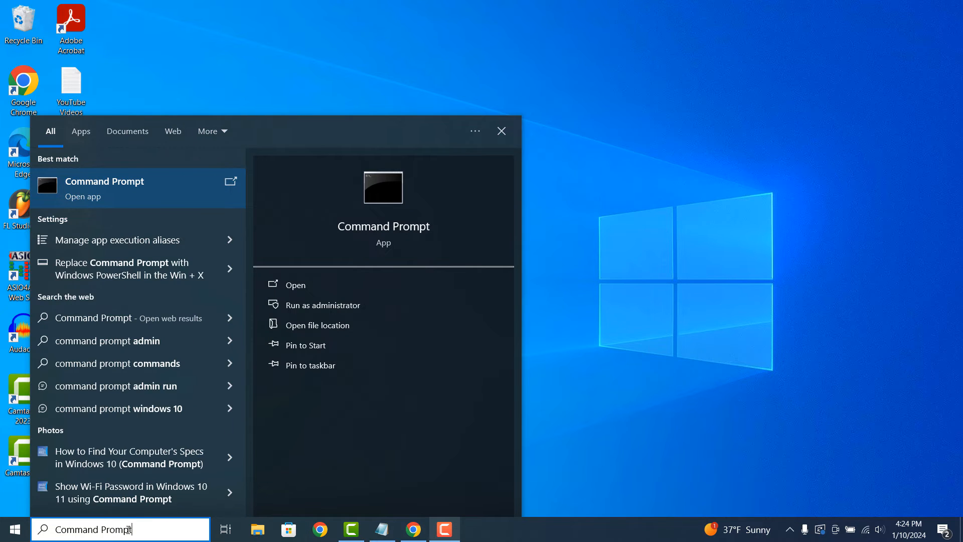
left_click(105, 181)
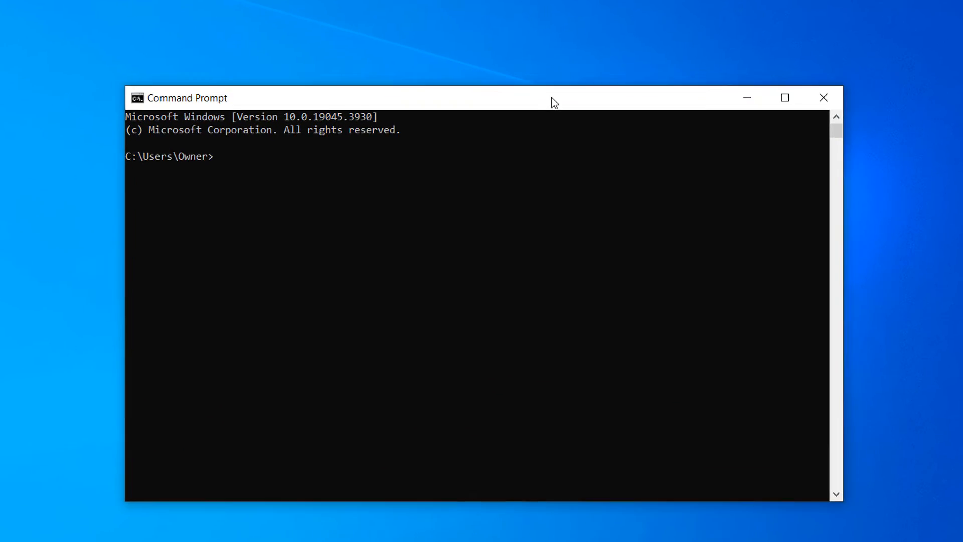
Step: Run 'tasklist' to list running processes with PIDs, sessions and memory usage
type("task")
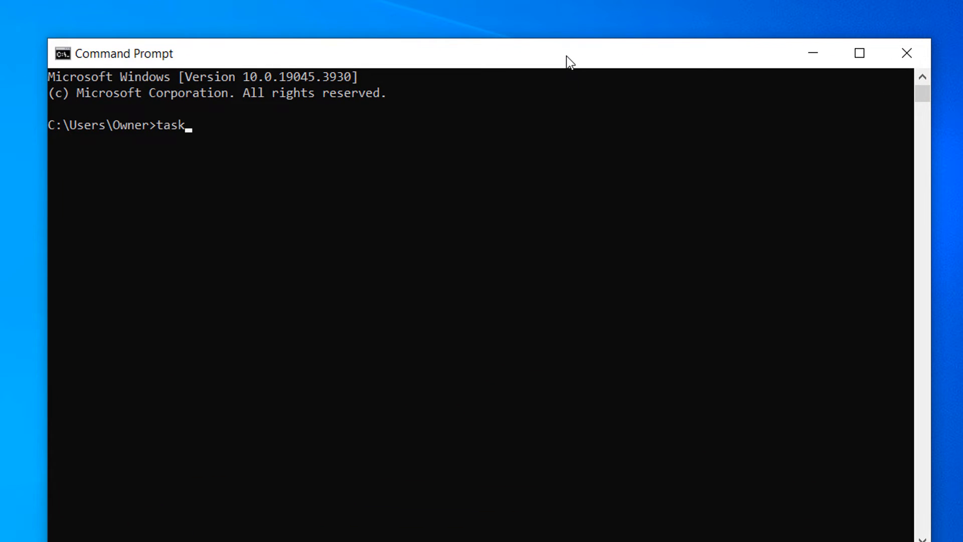
type("list")
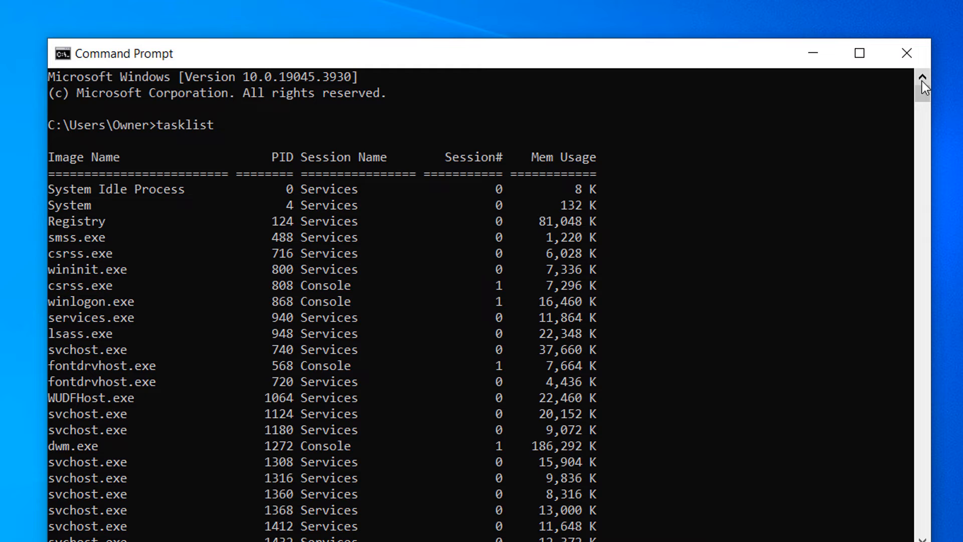
mouse_move(847, 187)
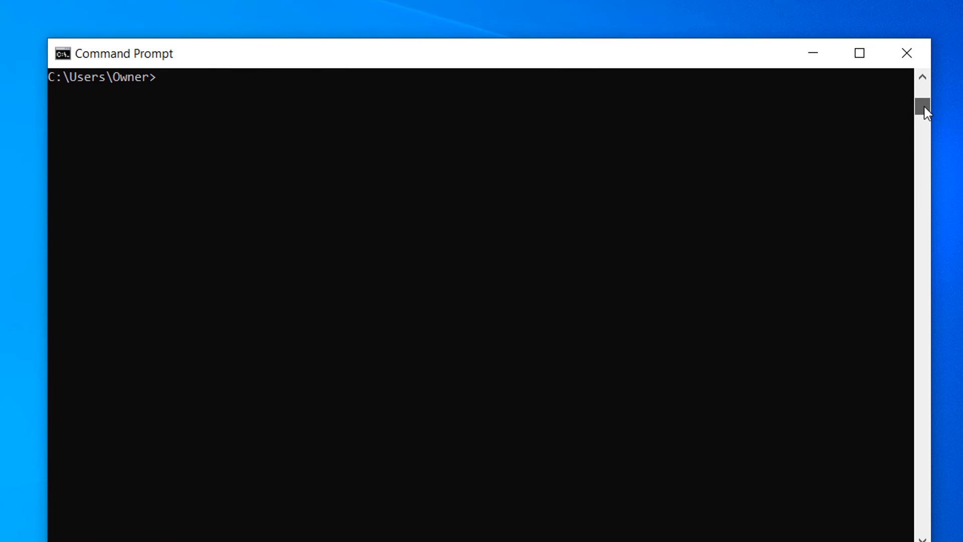
Step: Type 'taskkill /im cmd.exe' at the prompt without running it
type("taskkill")
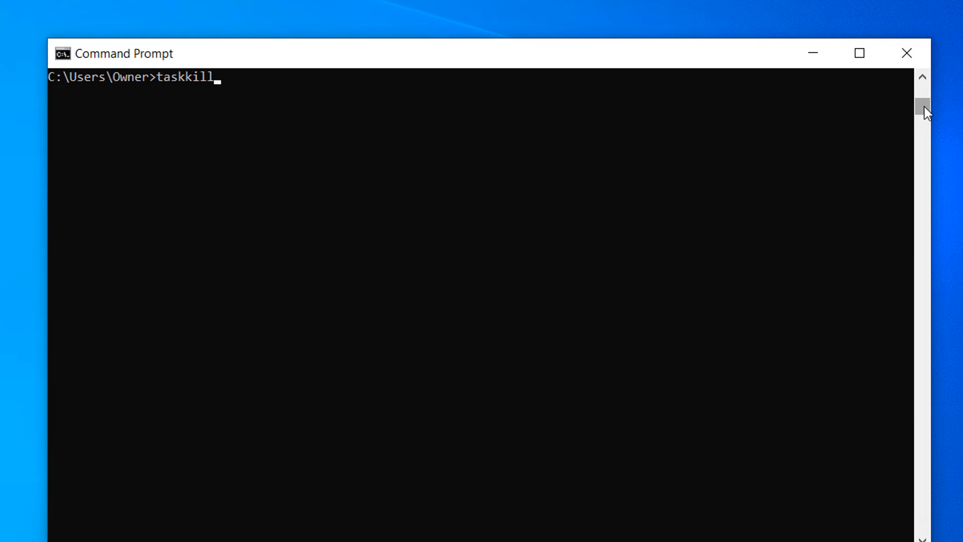
type("/")
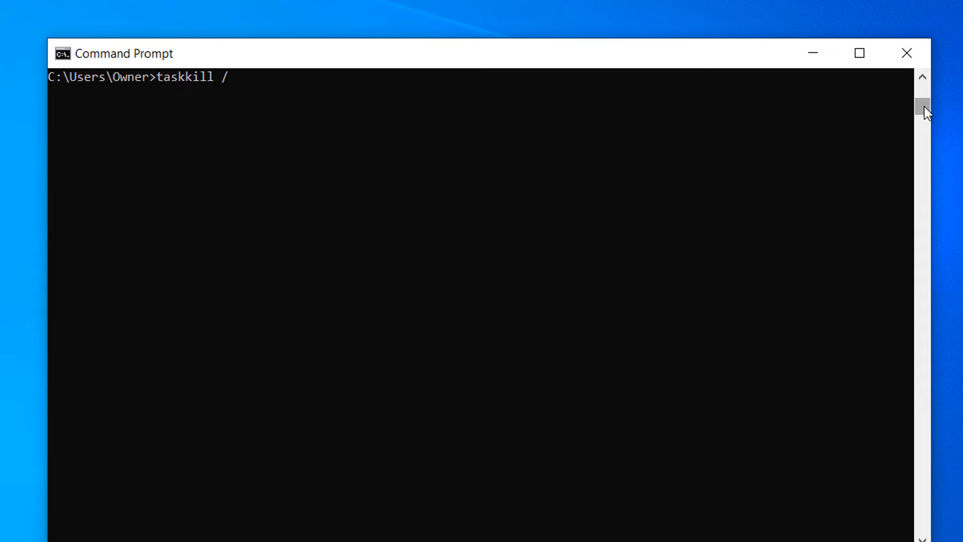
type("im")
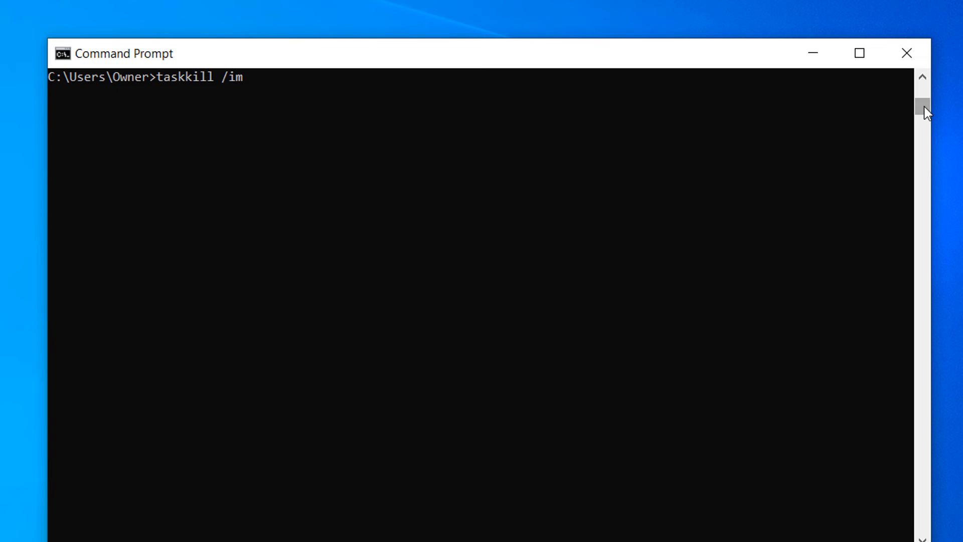
type("cmd.exe")
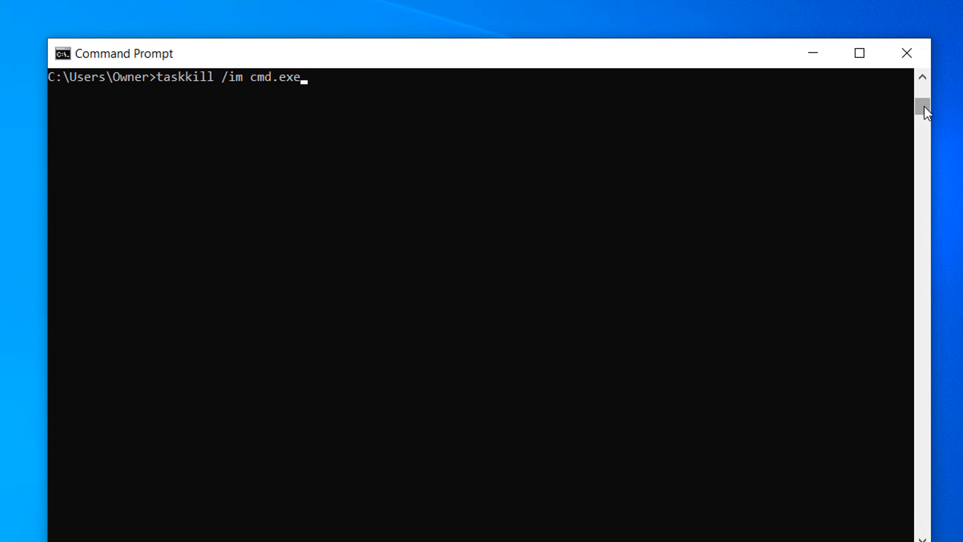